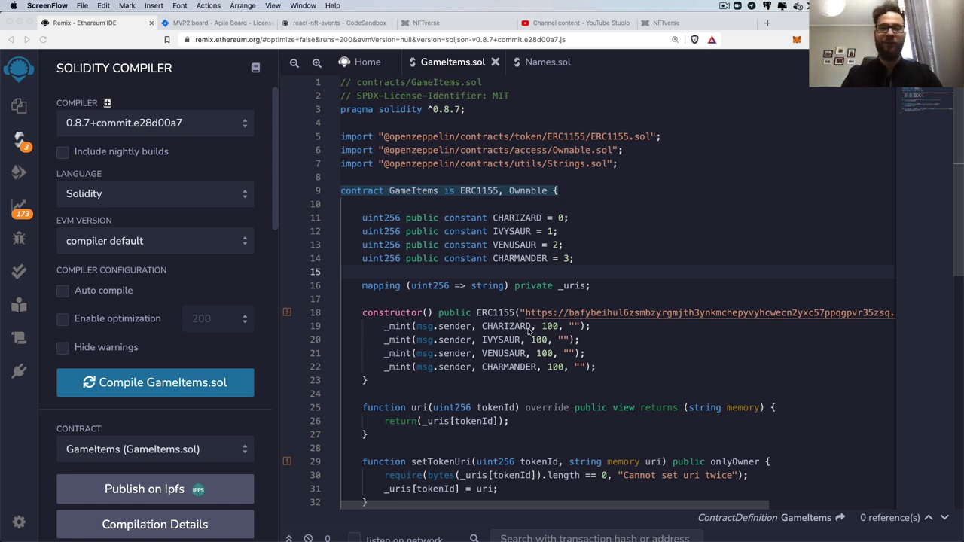
pyautogui.moveTo(609, 298)
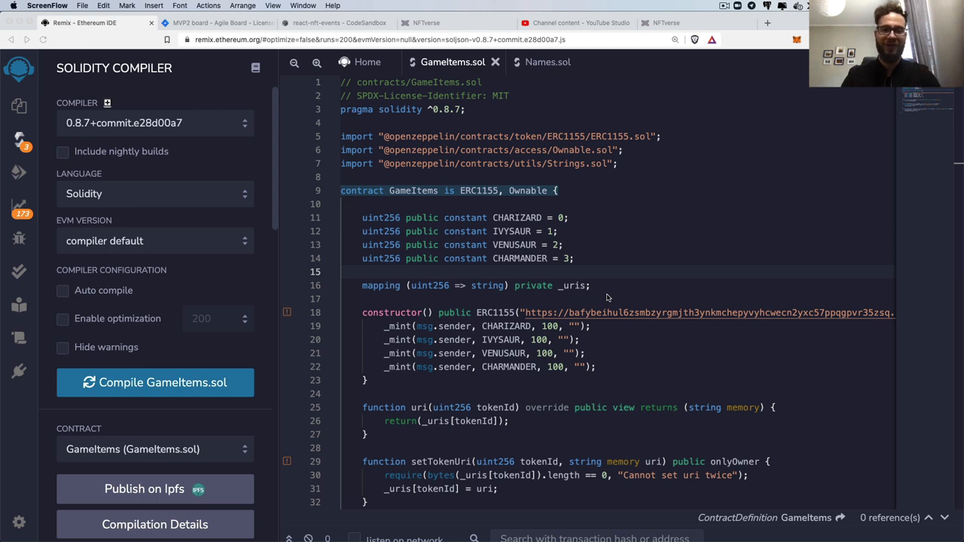
pyautogui.moveTo(550, 292)
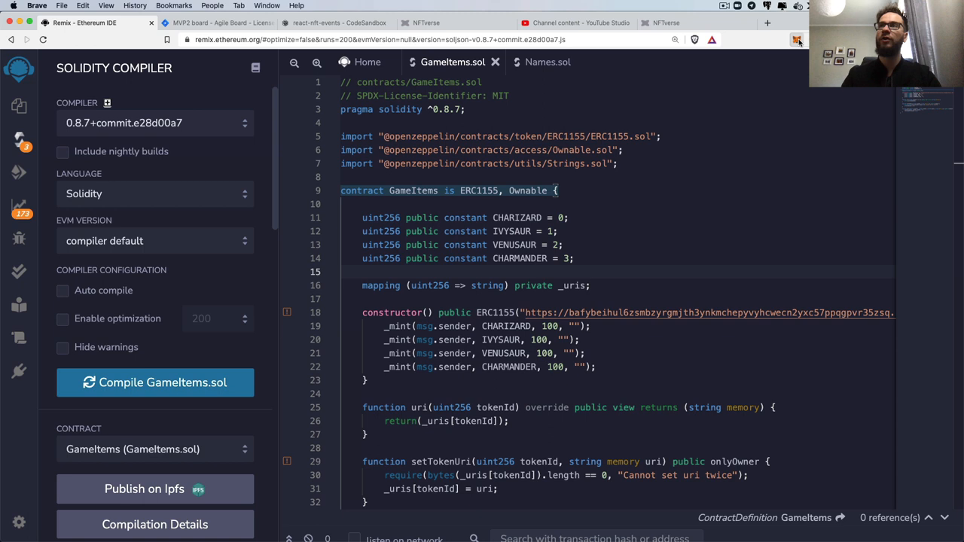
# Step: Locate and inspect the Contract Deployment transaction in MetaMask's activity history
pyautogui.click(797, 39)
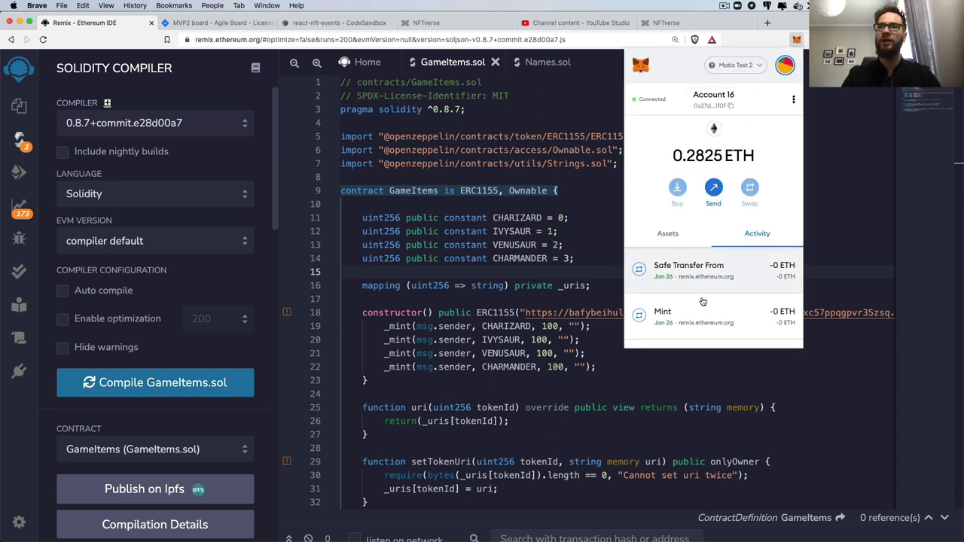
pyautogui.scroll(-3)
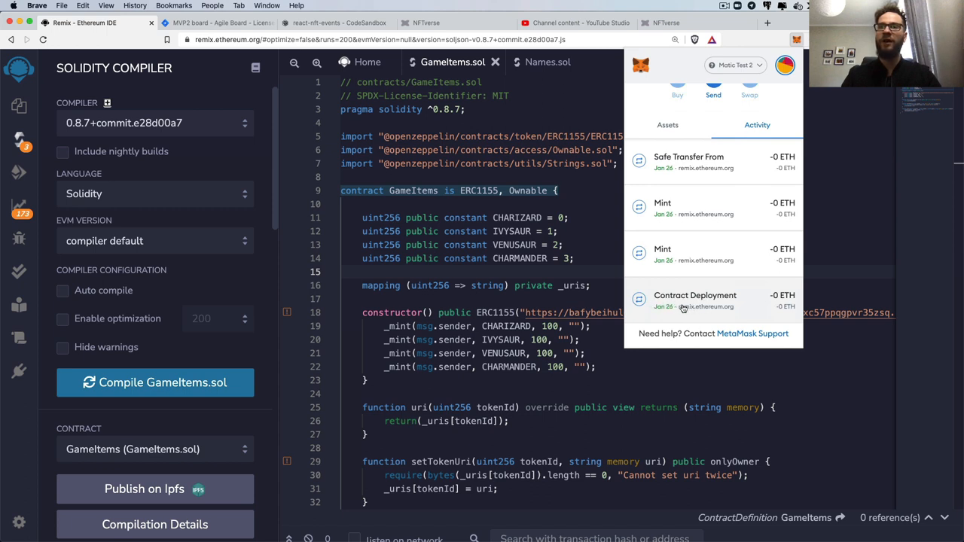
pyautogui.moveTo(693, 304)
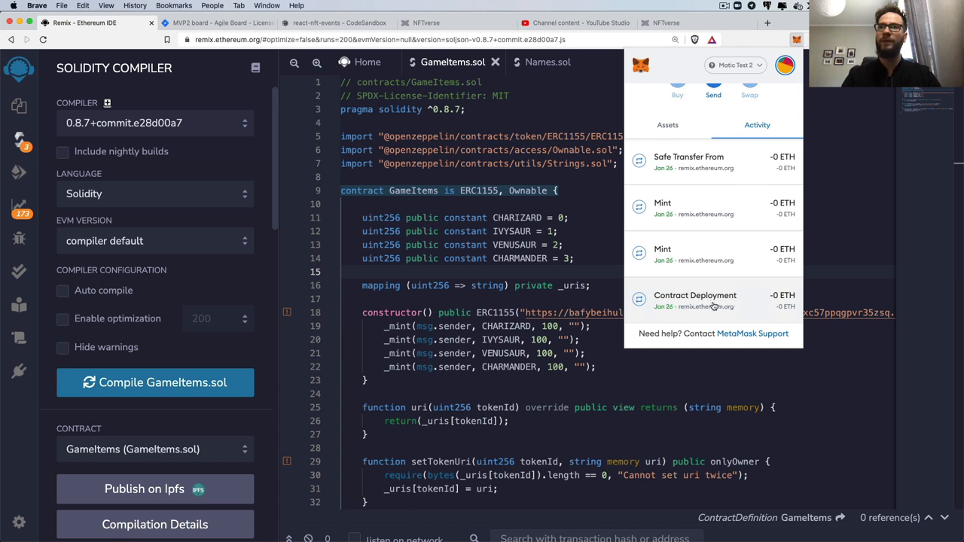
pyautogui.click(694, 295)
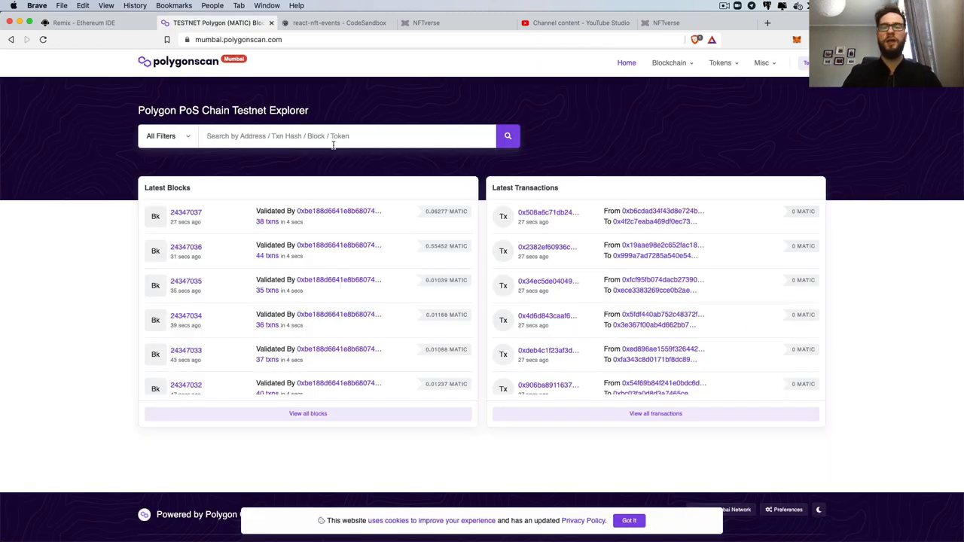
# Step: Search the deployment transaction hash on Polygonscan and copy the created contract's address
pyautogui.click(346, 136)
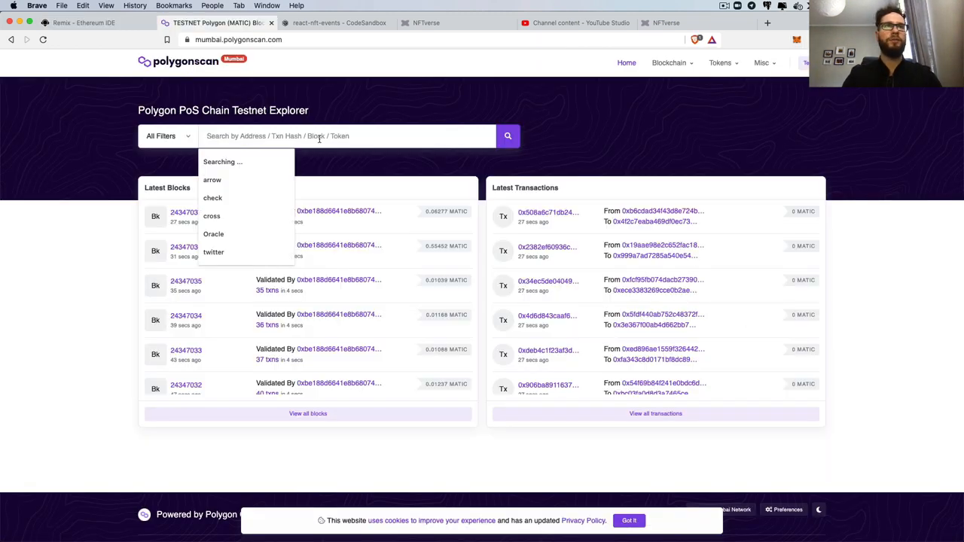
pyautogui.click(507, 135)
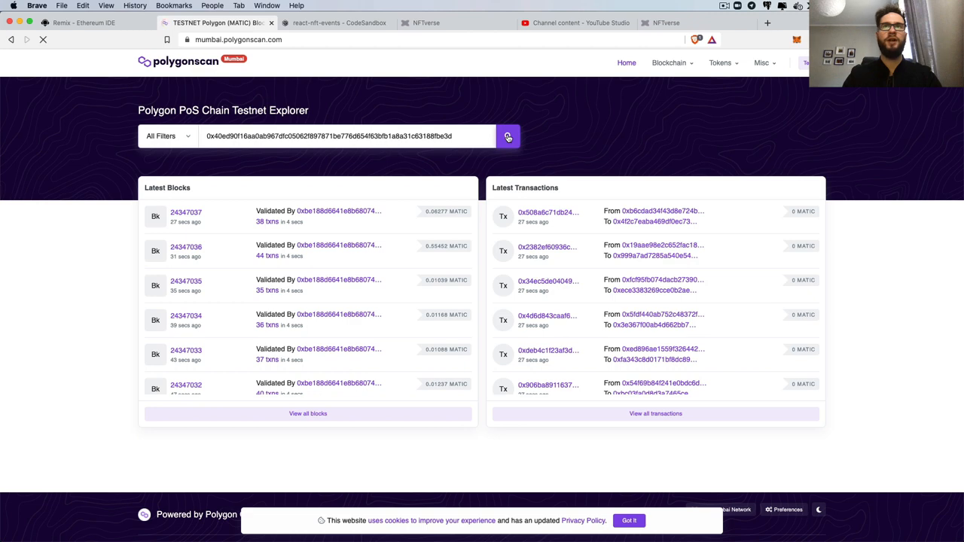
pyautogui.click(507, 136)
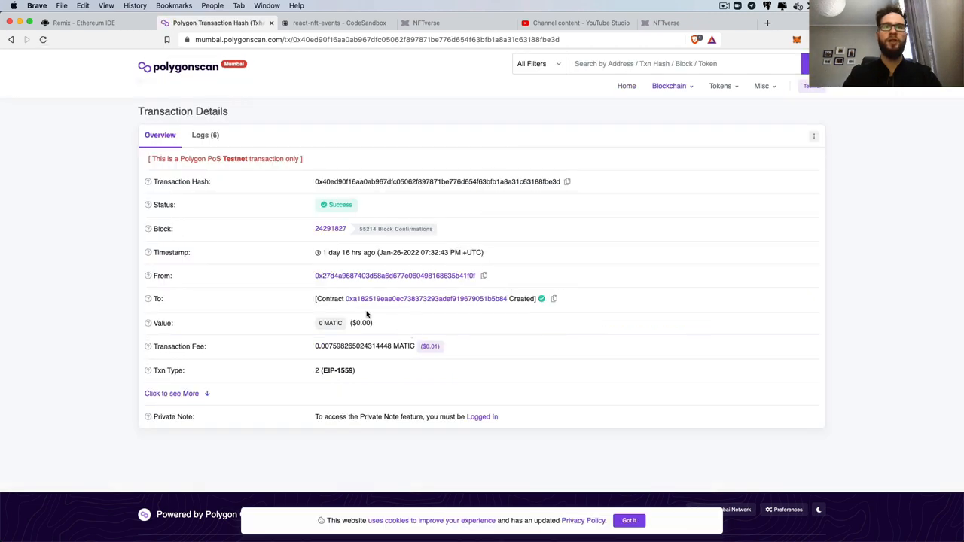
pyautogui.click(425, 299)
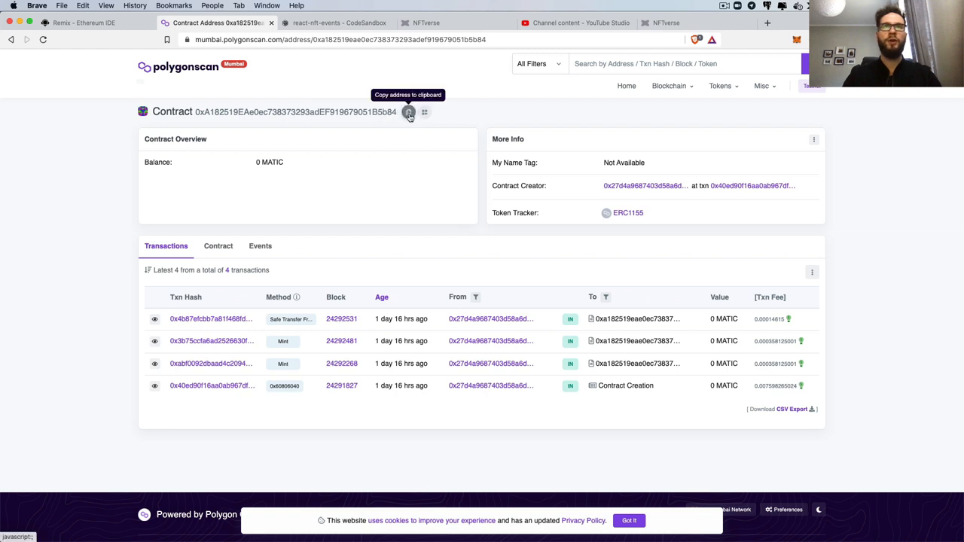
pyautogui.click(83, 23)
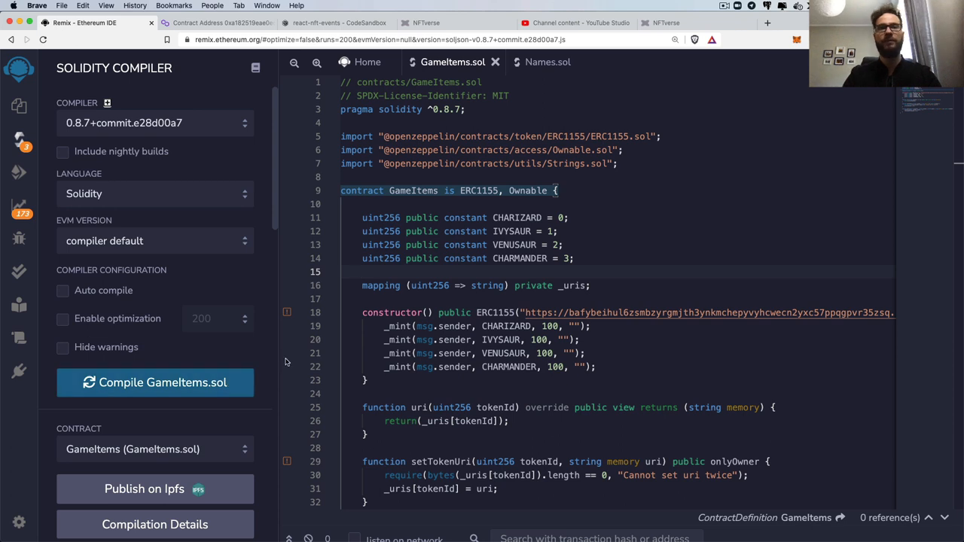
pyautogui.moveTo(244, 356)
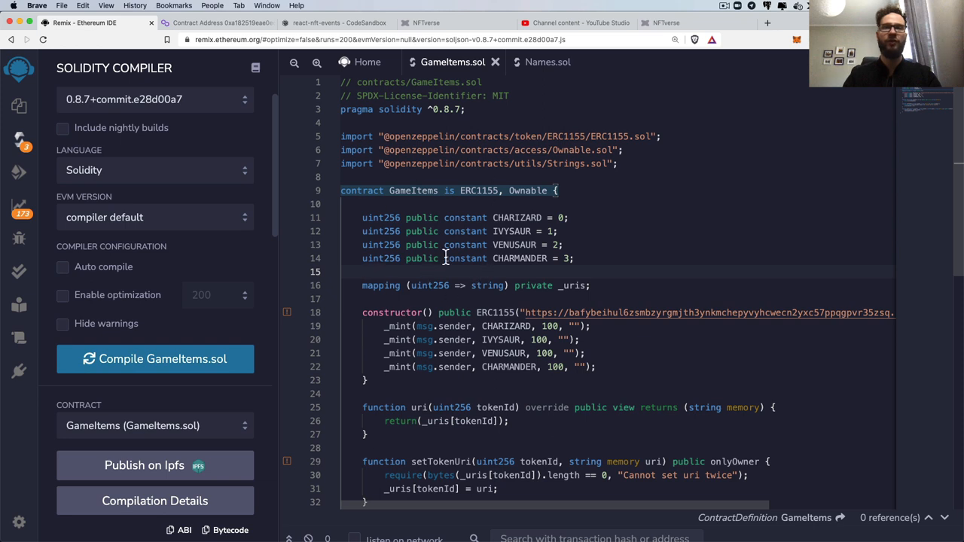
pyautogui.scroll(-3)
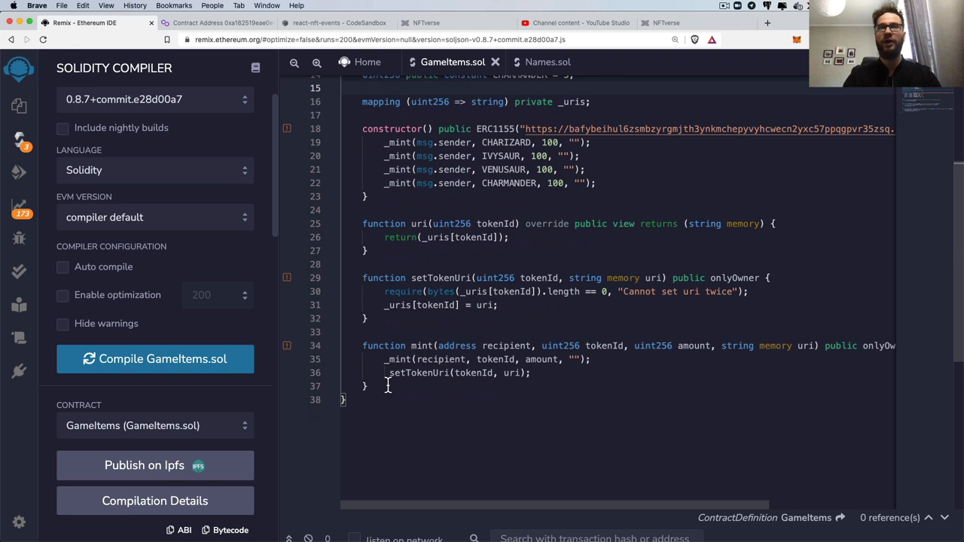
pyautogui.click(217, 22)
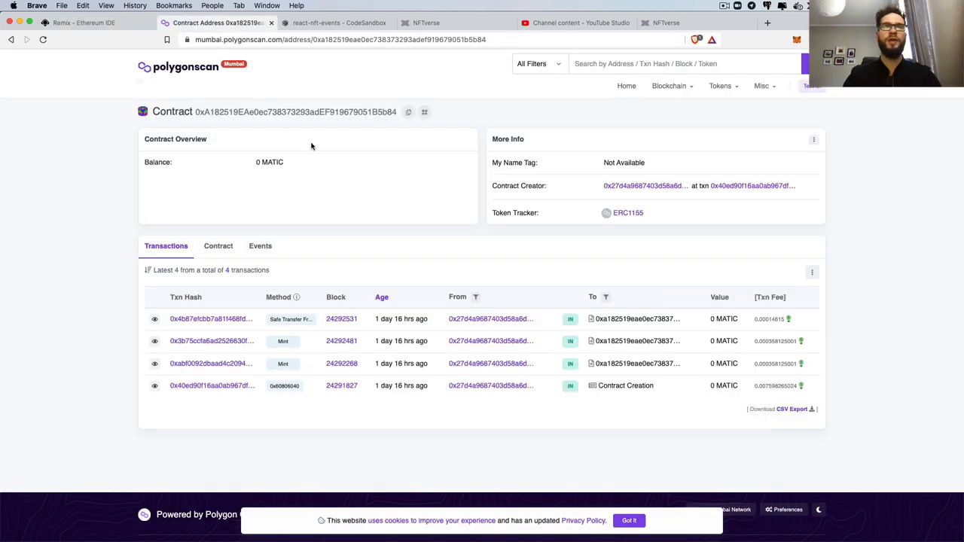
pyautogui.click(83, 23)
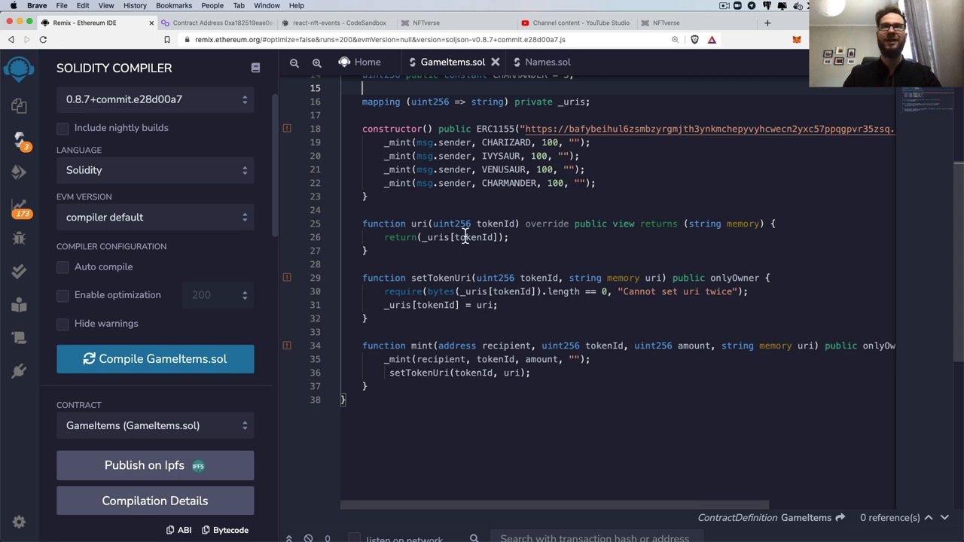
pyautogui.scroll(3)
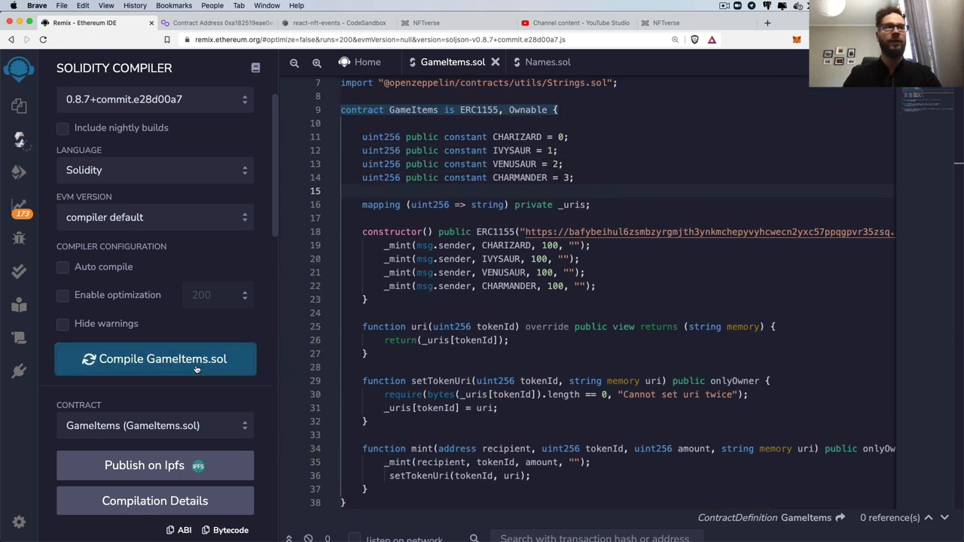
# Step: Compile GameItems and switch the deploy environment to Injected Web3 on network 80001
pyautogui.click(154, 358)
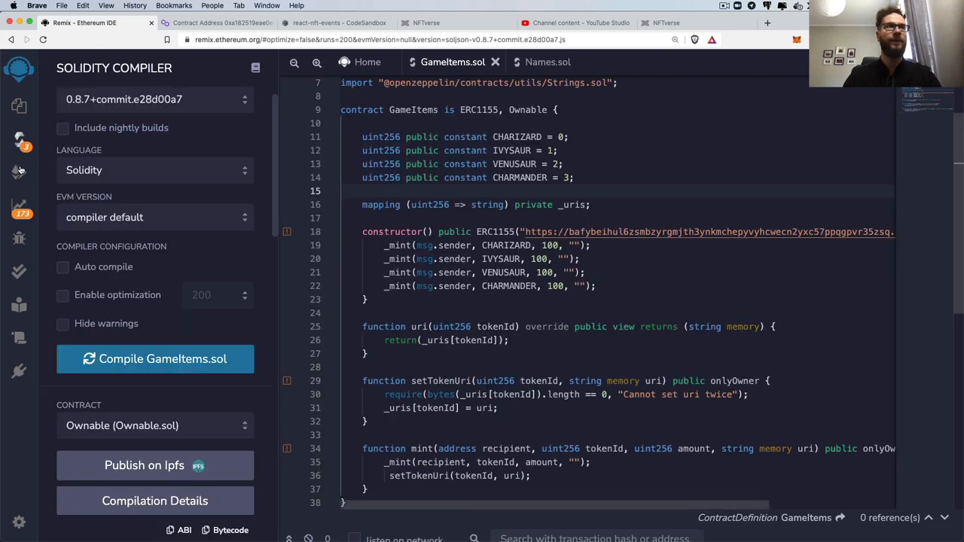
pyautogui.click(18, 173)
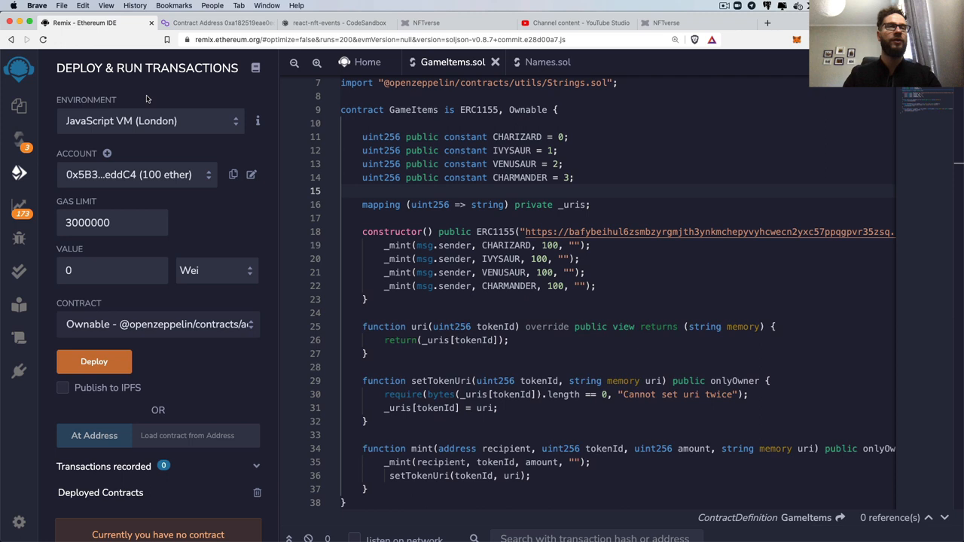
pyautogui.click(150, 121)
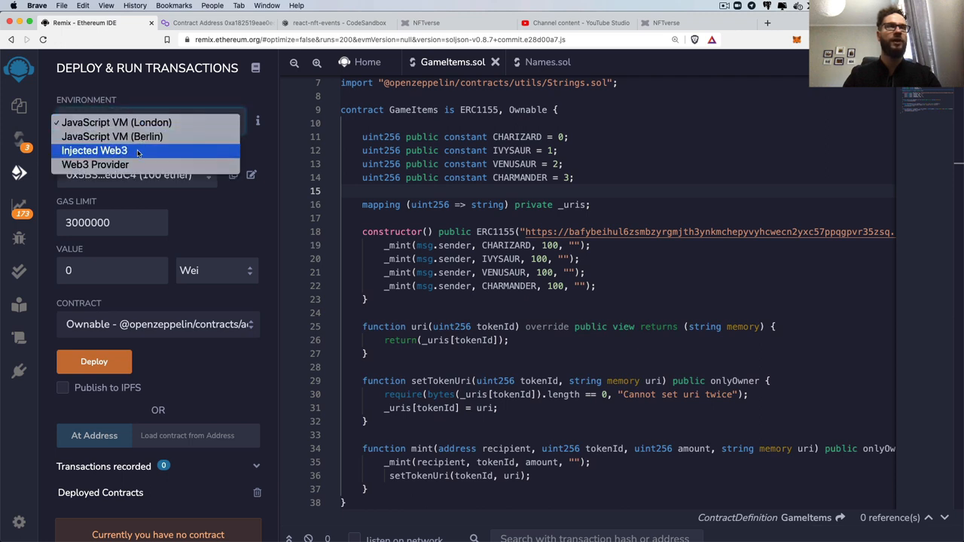
pyautogui.click(93, 151)
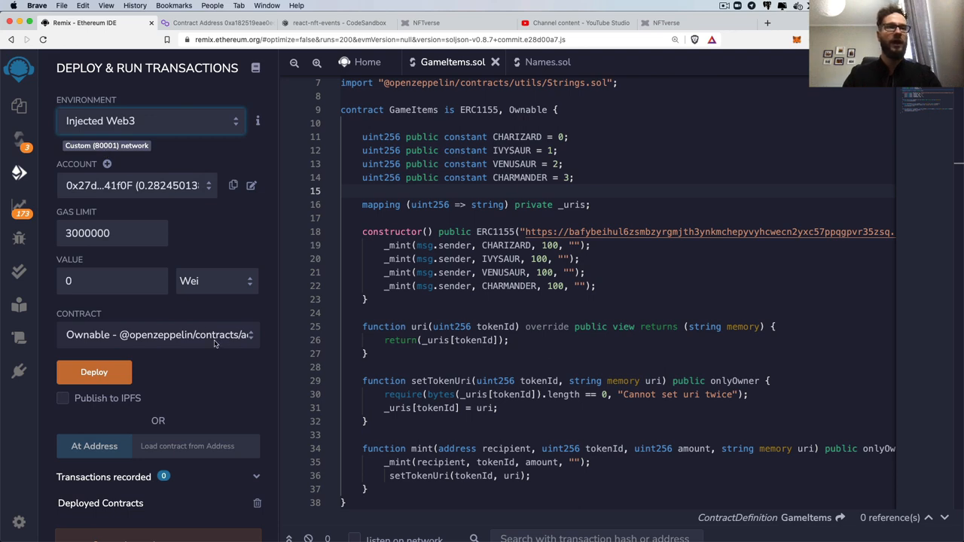
# Step: Select 'GameItems - GameItems.sol' as the contract to interact with
pyautogui.click(158, 334)
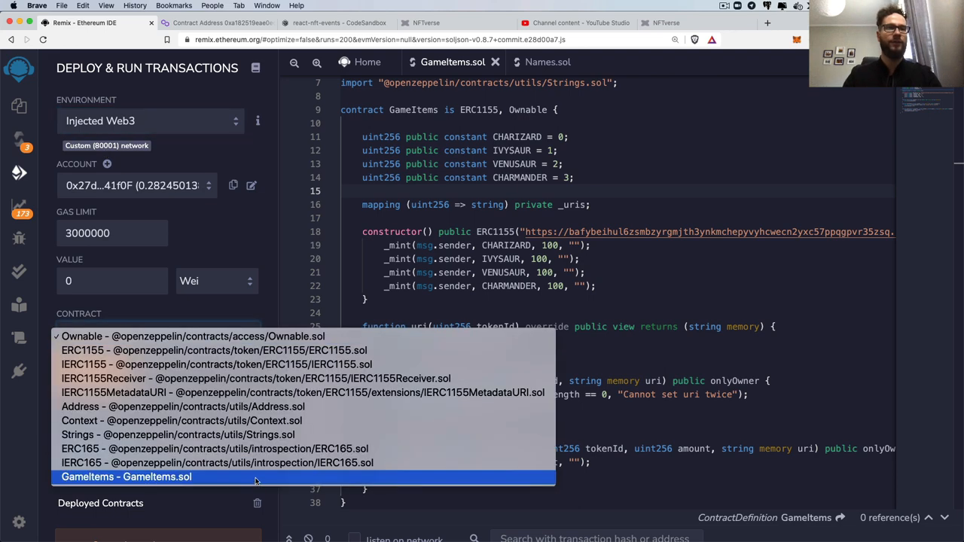
pyautogui.click(126, 476)
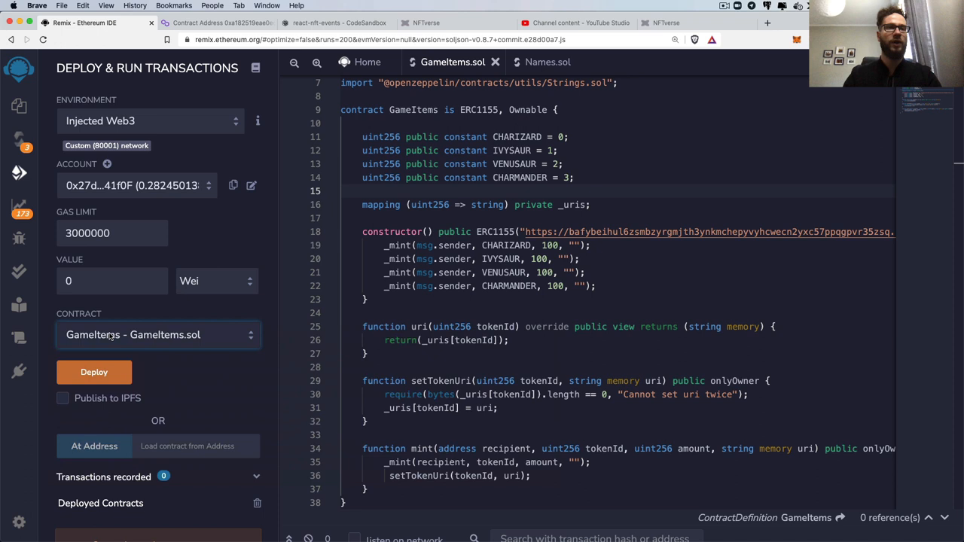
pyautogui.moveTo(259, 360)
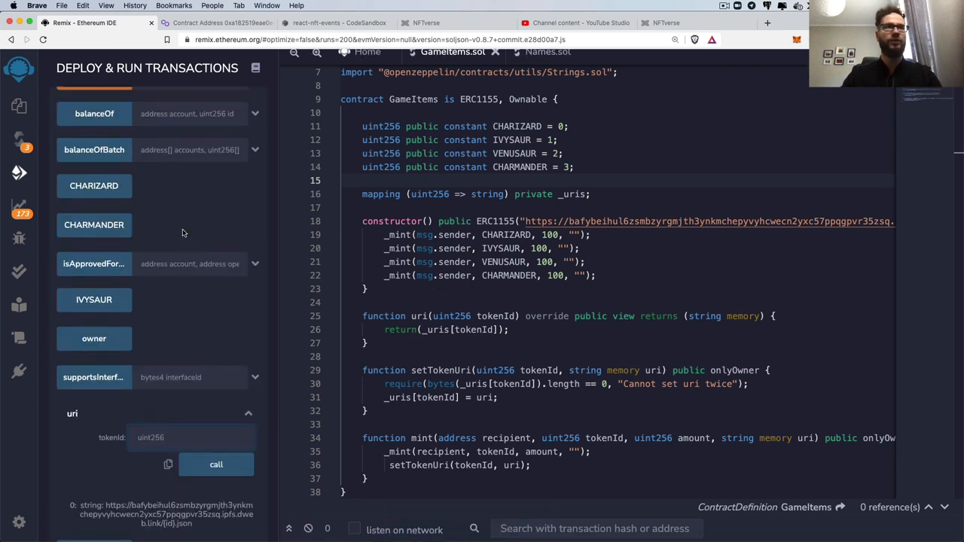
# Step: Query CHARIZARD and CHARMANDER ids (0 and 3) and a token's IPFS metadata uri
pyautogui.scroll(3)
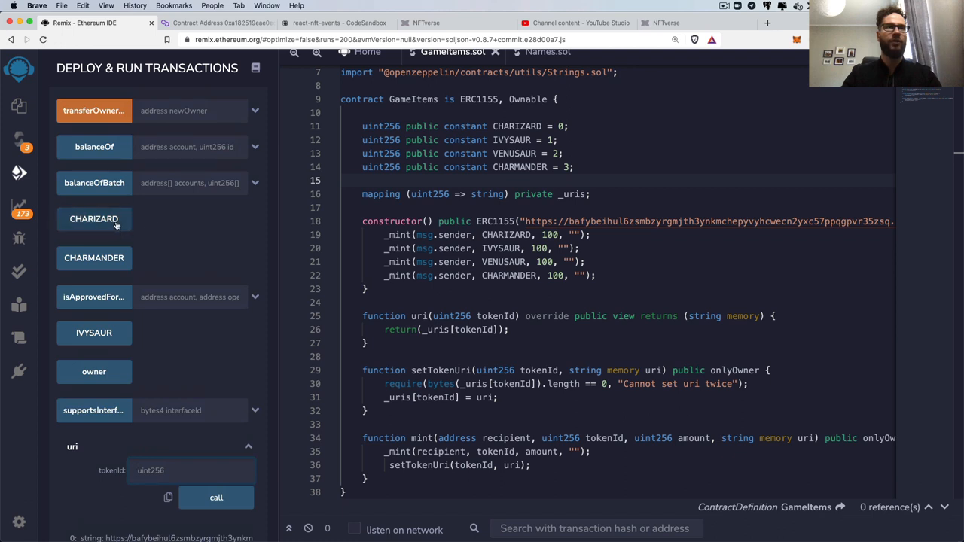
pyautogui.click(94, 218)
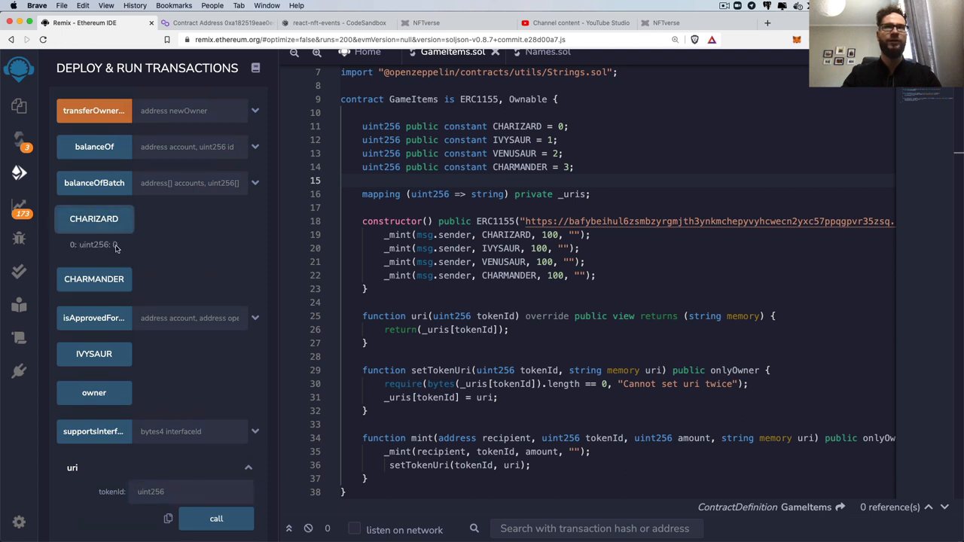
pyautogui.click(93, 279)
pyautogui.write('5')
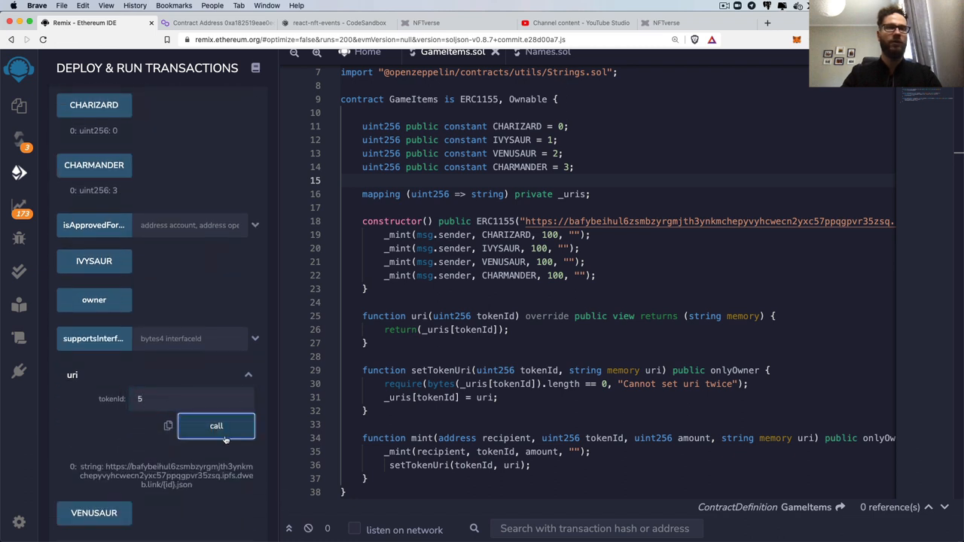
pyautogui.scroll(-3)
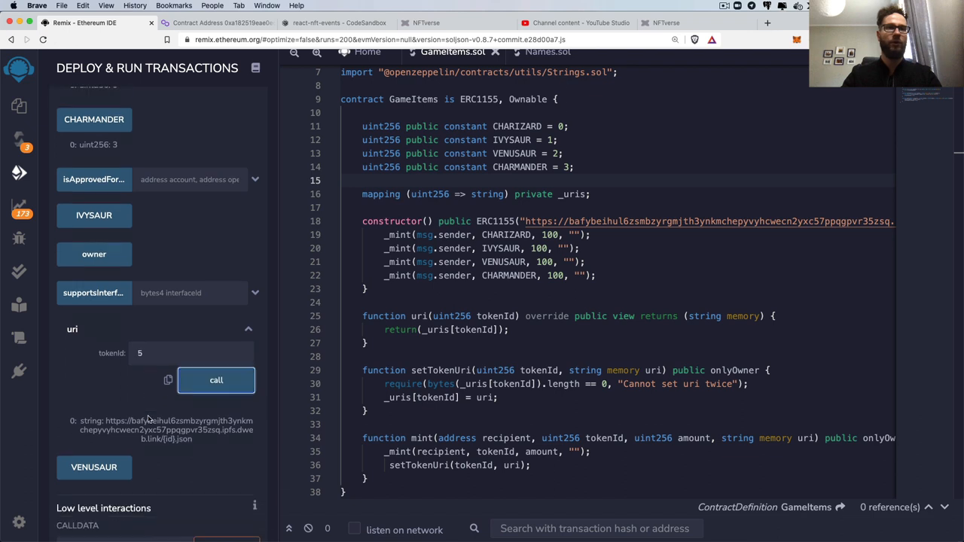
pyautogui.scroll(-3)
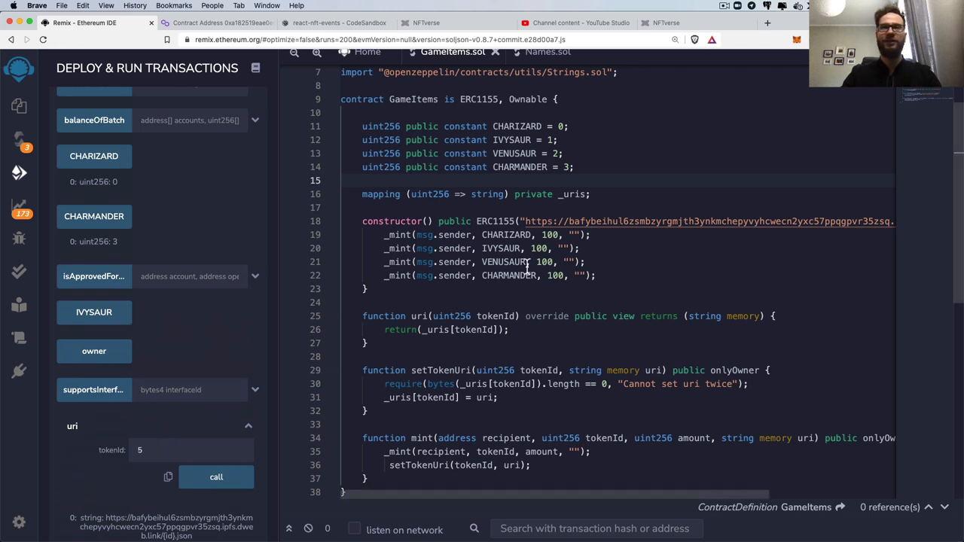
pyautogui.scroll(3)
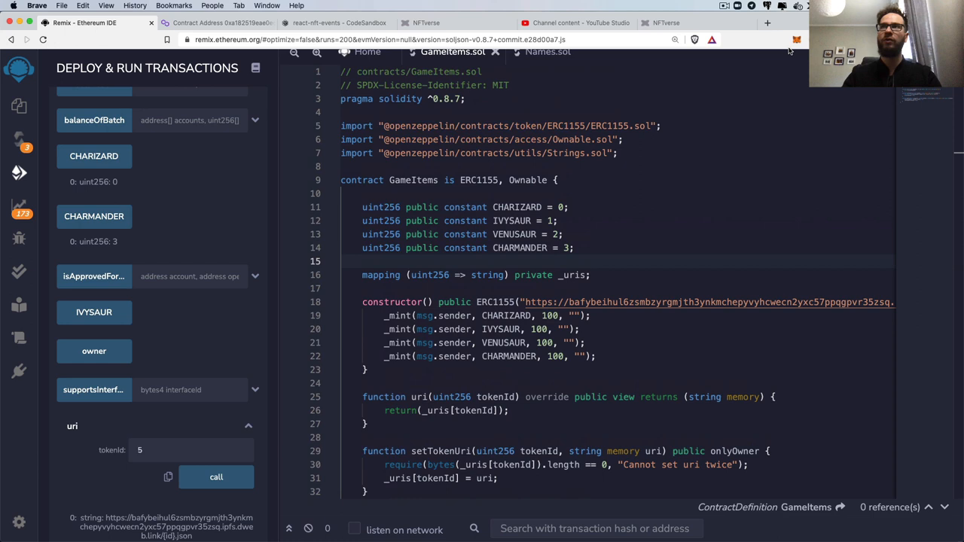
pyautogui.click(796, 39)
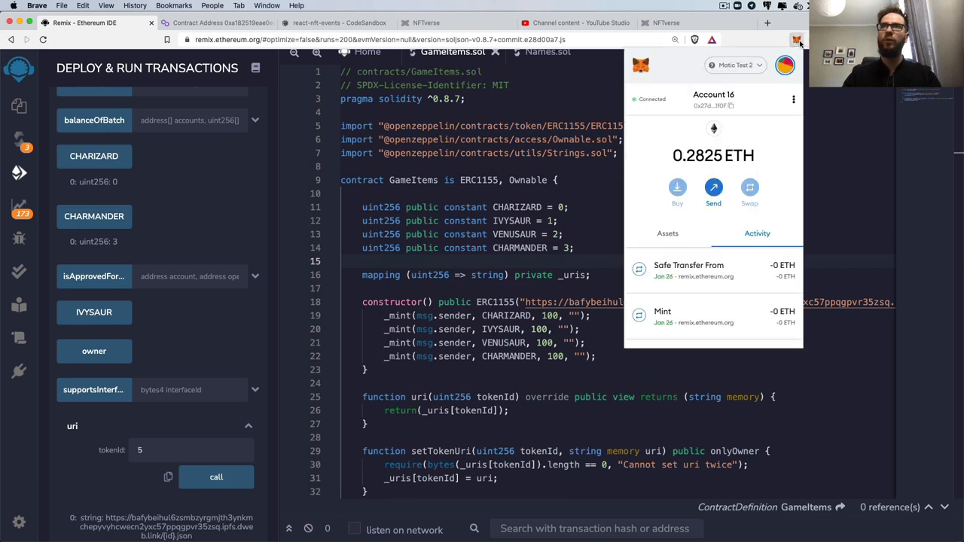
pyautogui.click(799, 40)
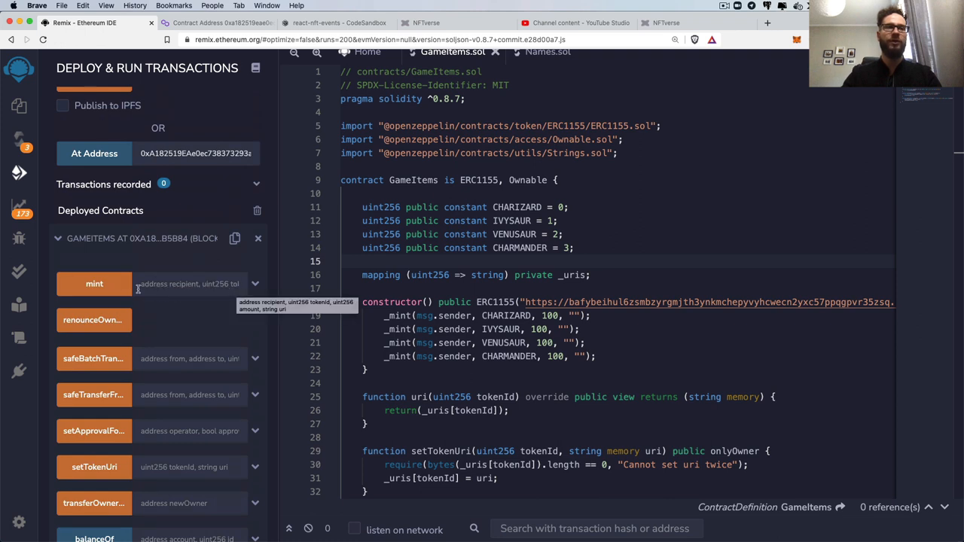
pyautogui.moveTo(244, 324)
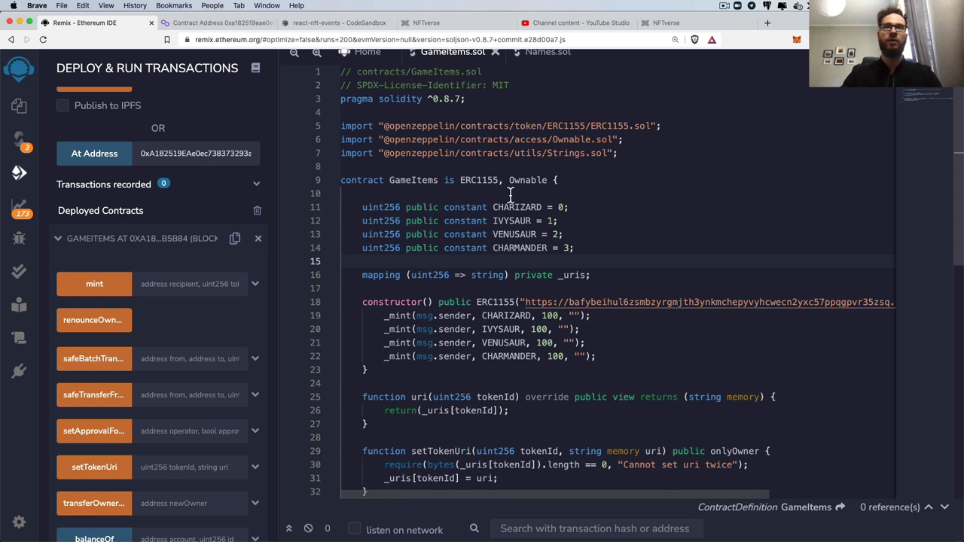
pyautogui.moveTo(364, 194)
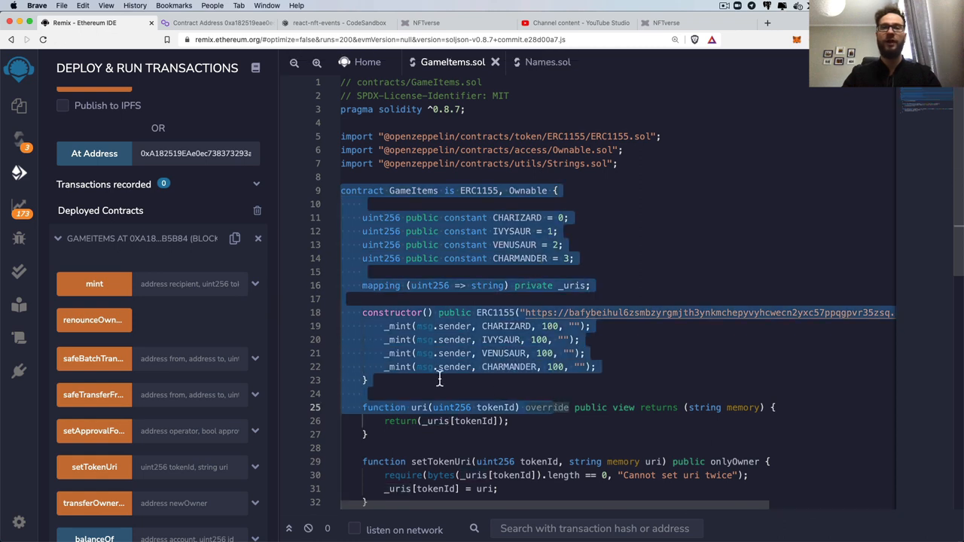
pyautogui.moveTo(503, 378)
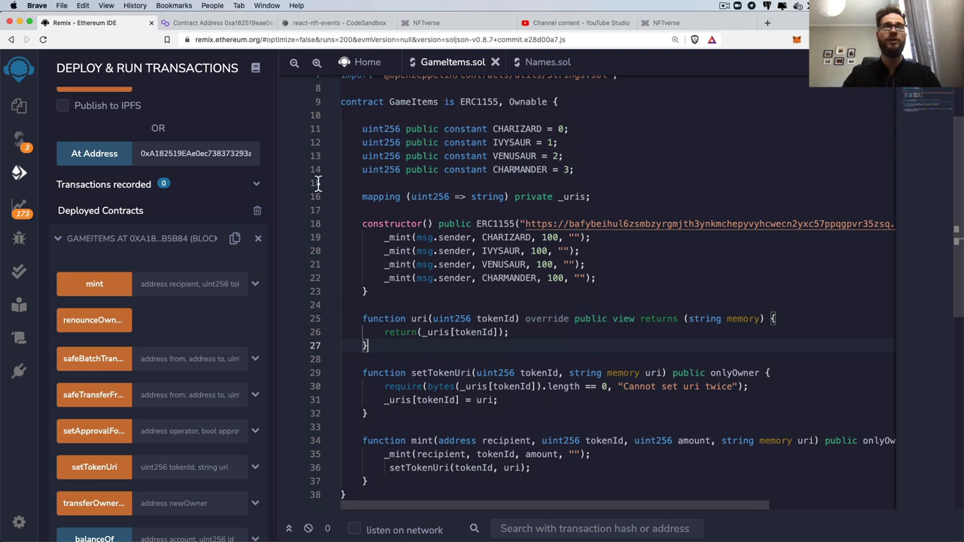
pyautogui.click(219, 22)
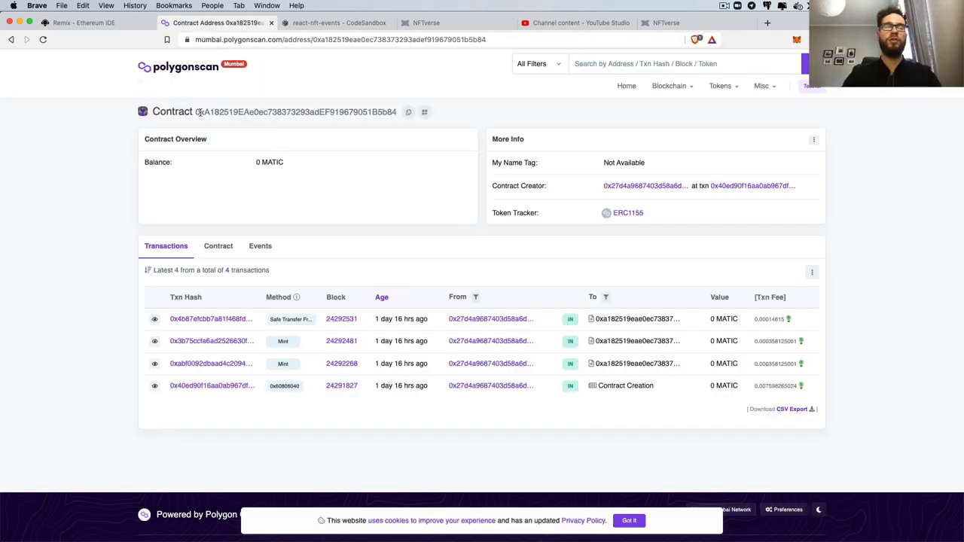
pyautogui.click(85, 22)
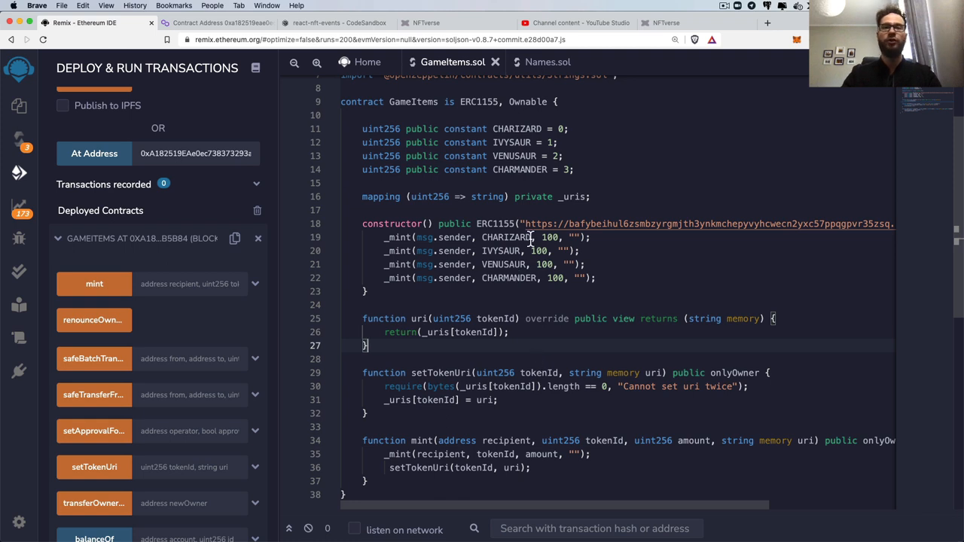
pyautogui.moveTo(578, 250)
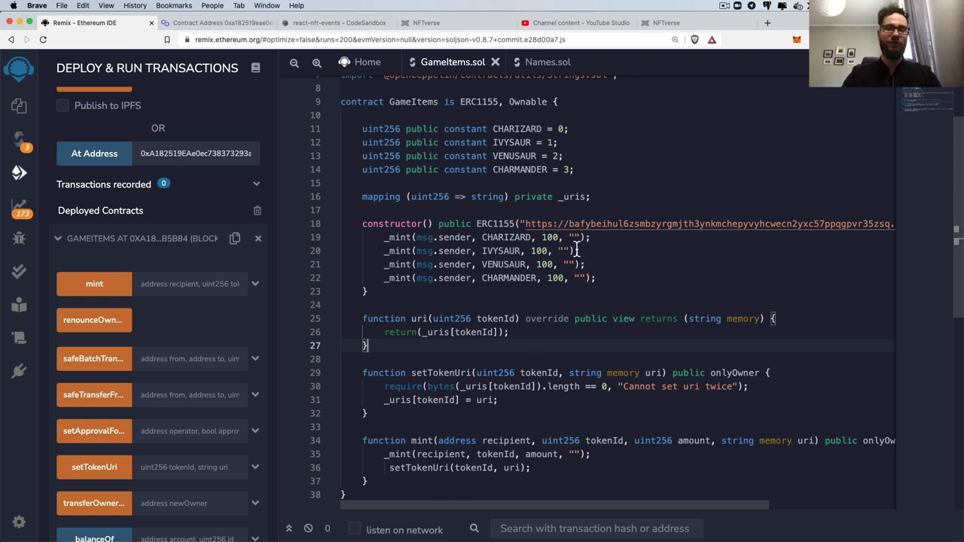